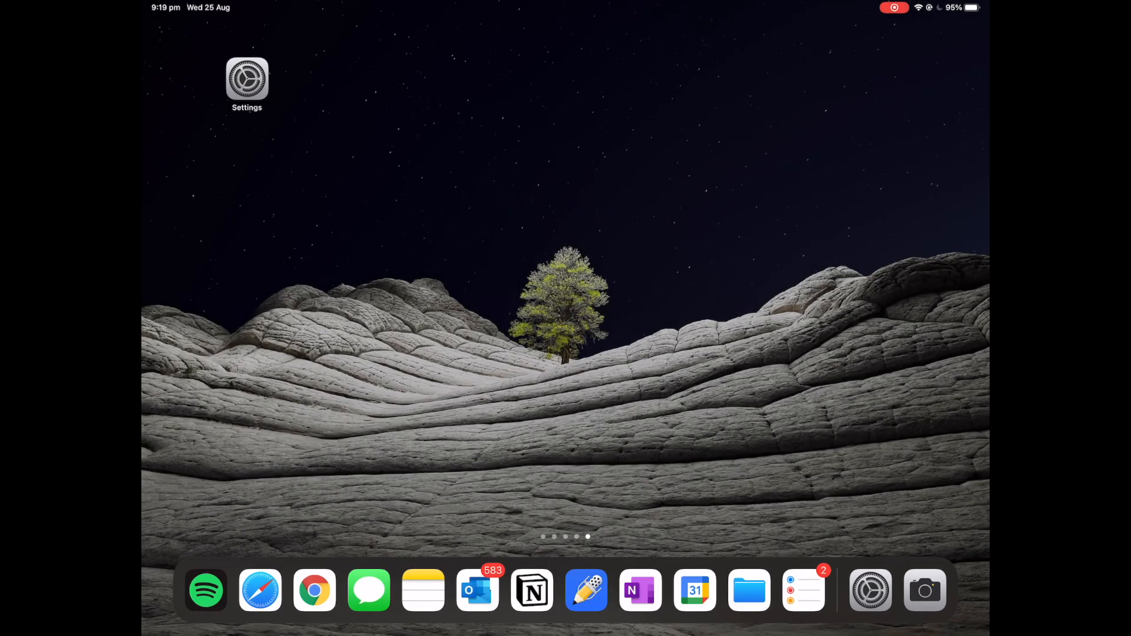
- Join the TELLO-9F2604 drone Wi-Fi network from the iPad's Settings
{"action": "left_click", "coordinate": [246, 77]}
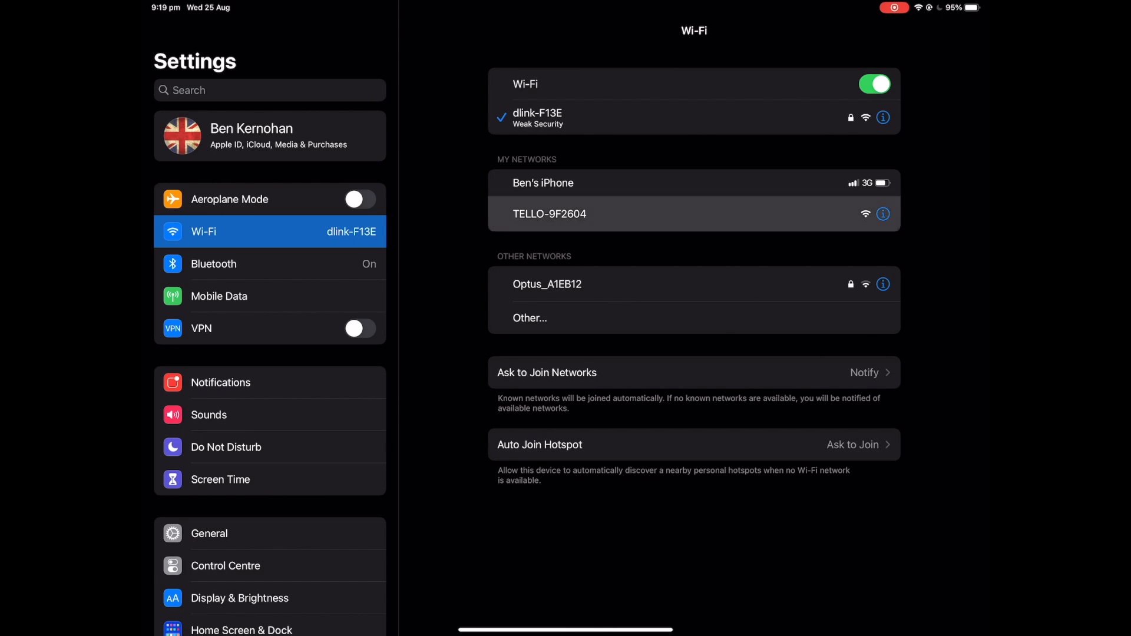
{"action": "left_click", "coordinate": [549, 213]}
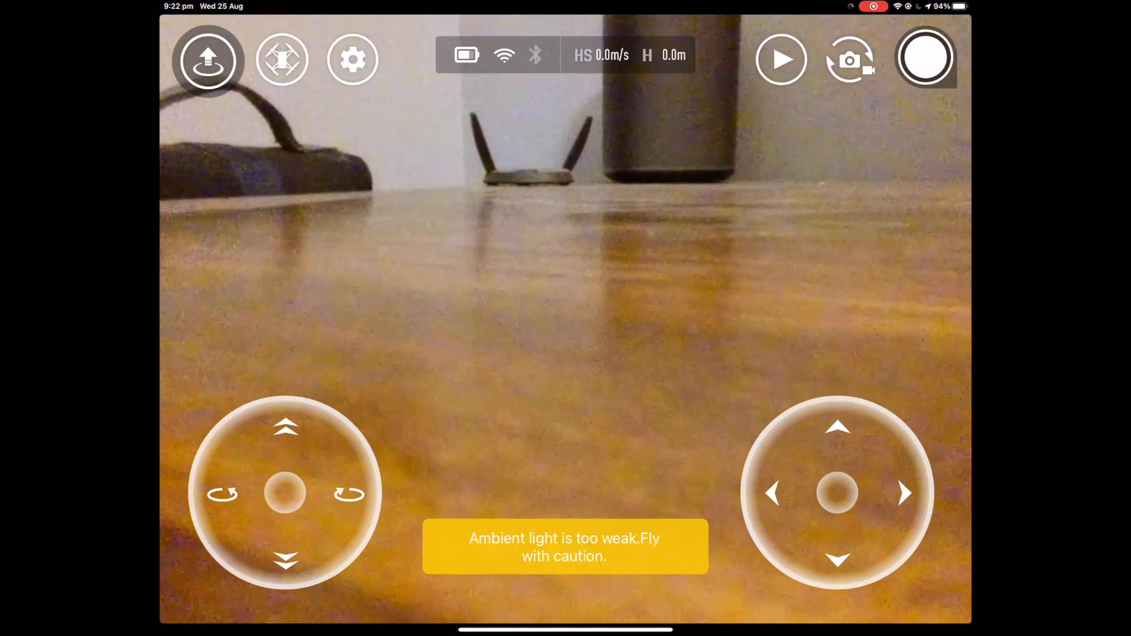
- View the drone's firmware version 02.05.01.17 and app version 1.6.0 in Tello's More settings
{"action": "left_click", "coordinate": [352, 59]}
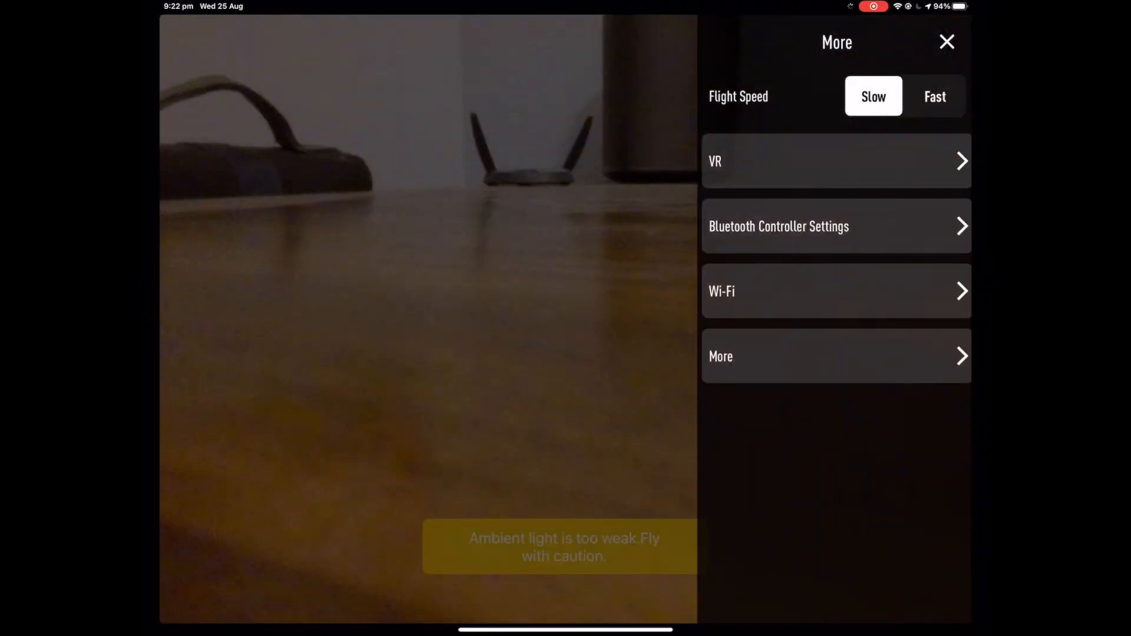
{"action": "left_click", "coordinate": [836, 357]}
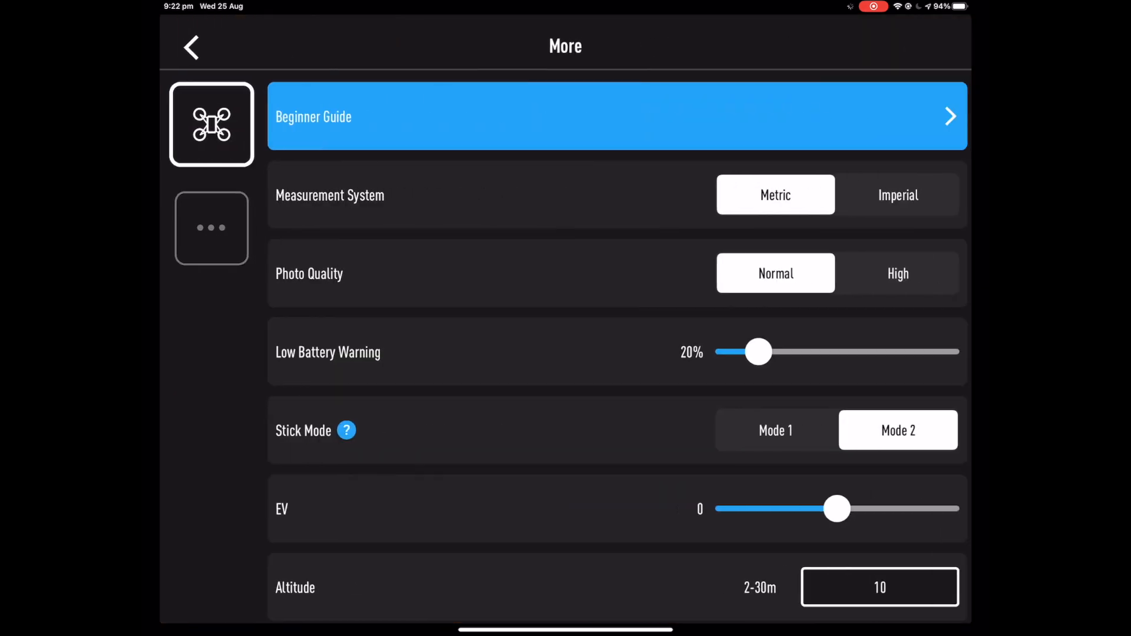
{"action": "left_click", "coordinate": [211, 228]}
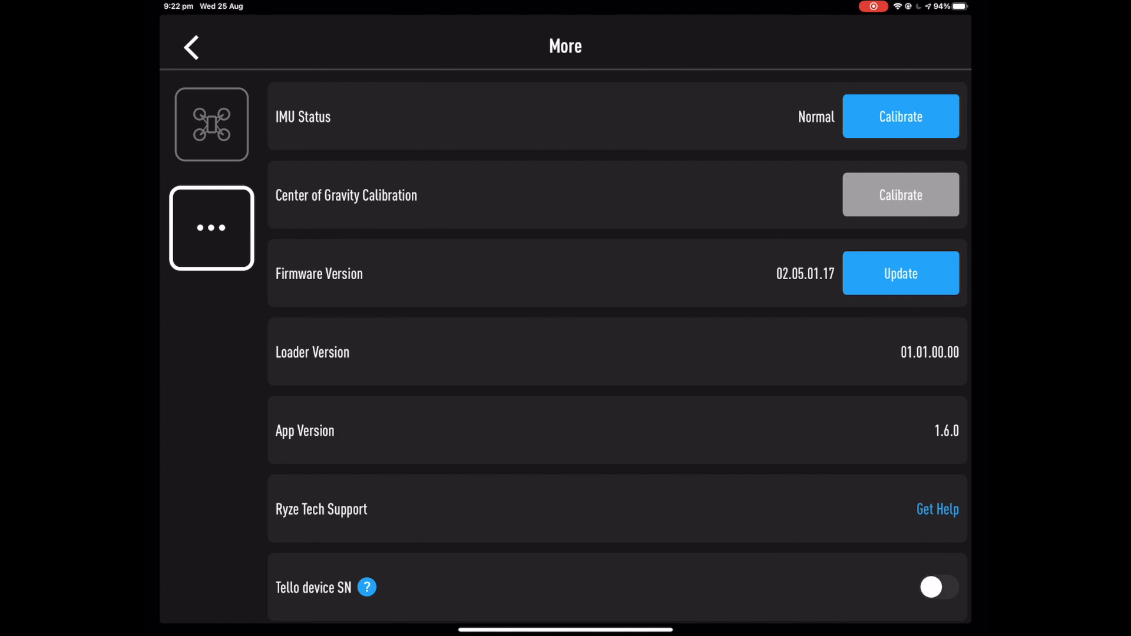
{"action": "scroll", "scroll_direction": "up", "scroll_amount": 3}
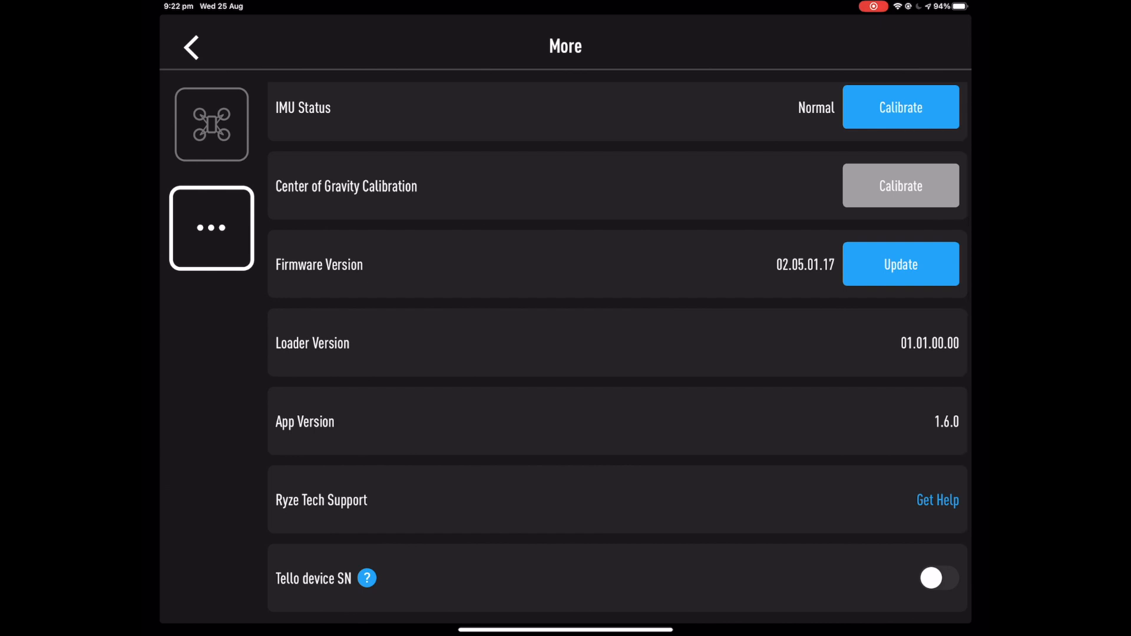
{"action": "left_click", "coordinate": [900, 264]}
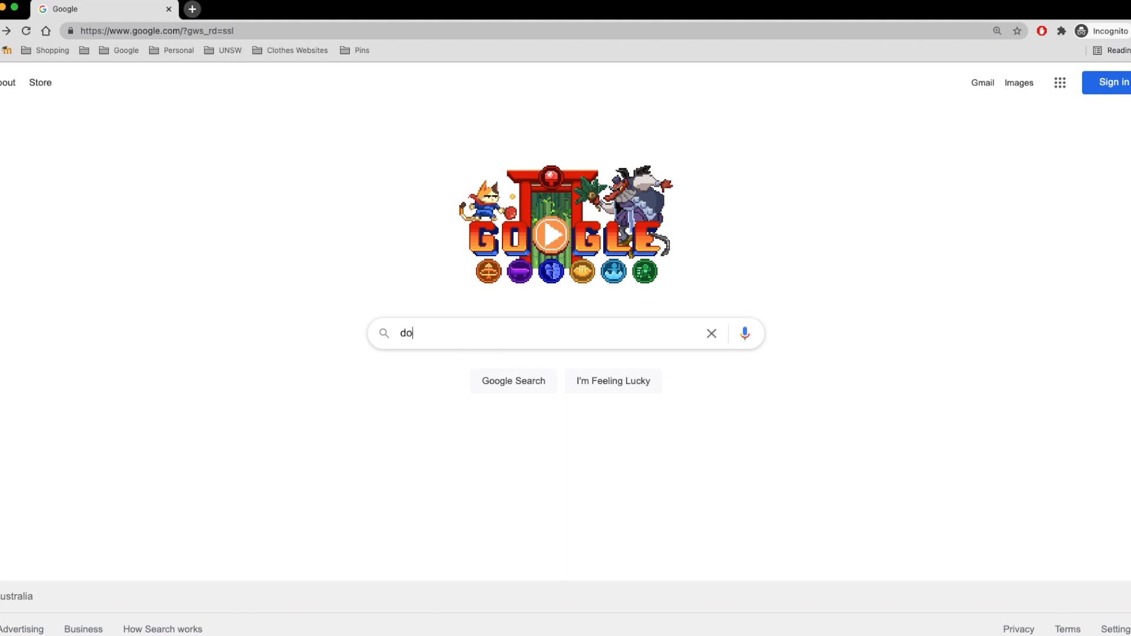
- Search Google for 'download mind+' and download Mind+ Desktop for Mac V1.7.1 from mindplus.cc
{"action": "type", "text": "wnload mind+"}
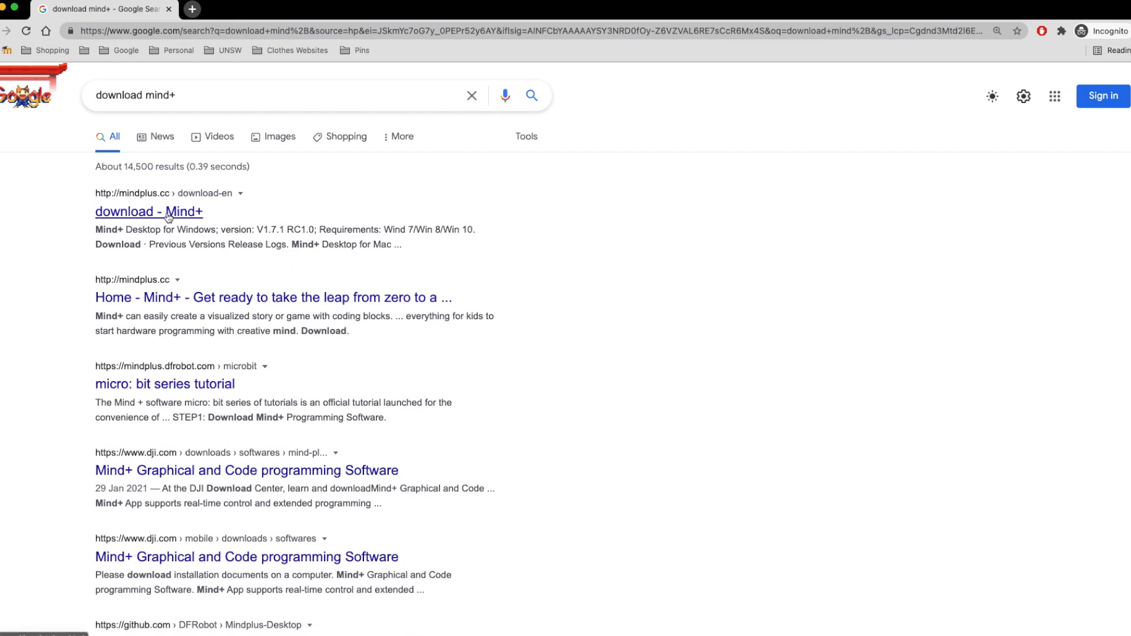
{"action": "left_click", "coordinate": [148, 211]}
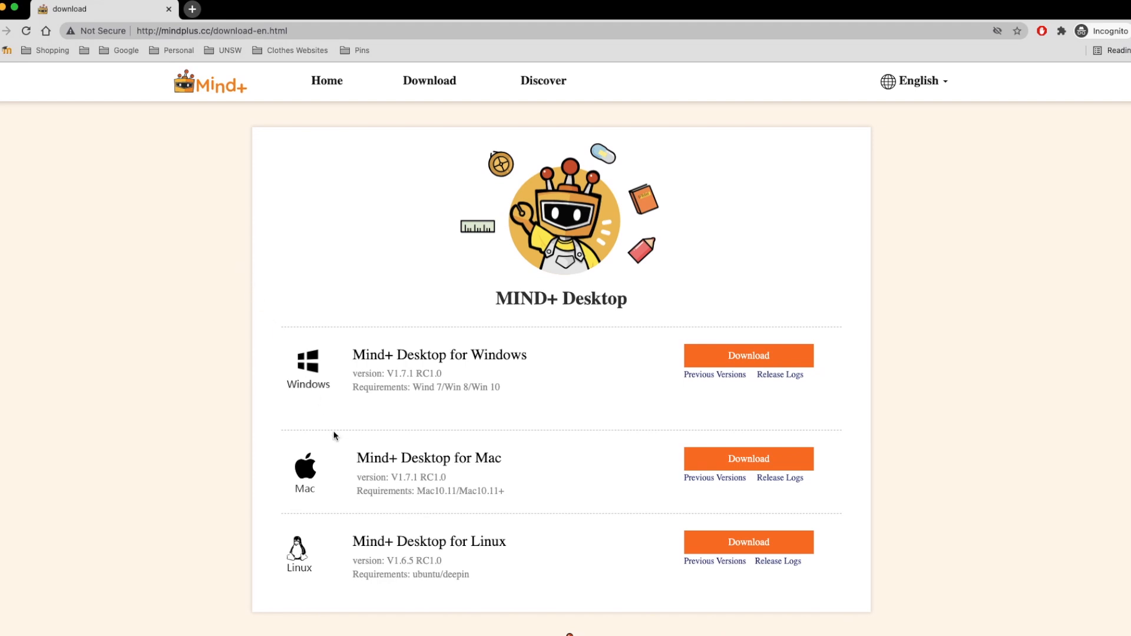
{"action": "double_click", "coordinate": [424, 458]}
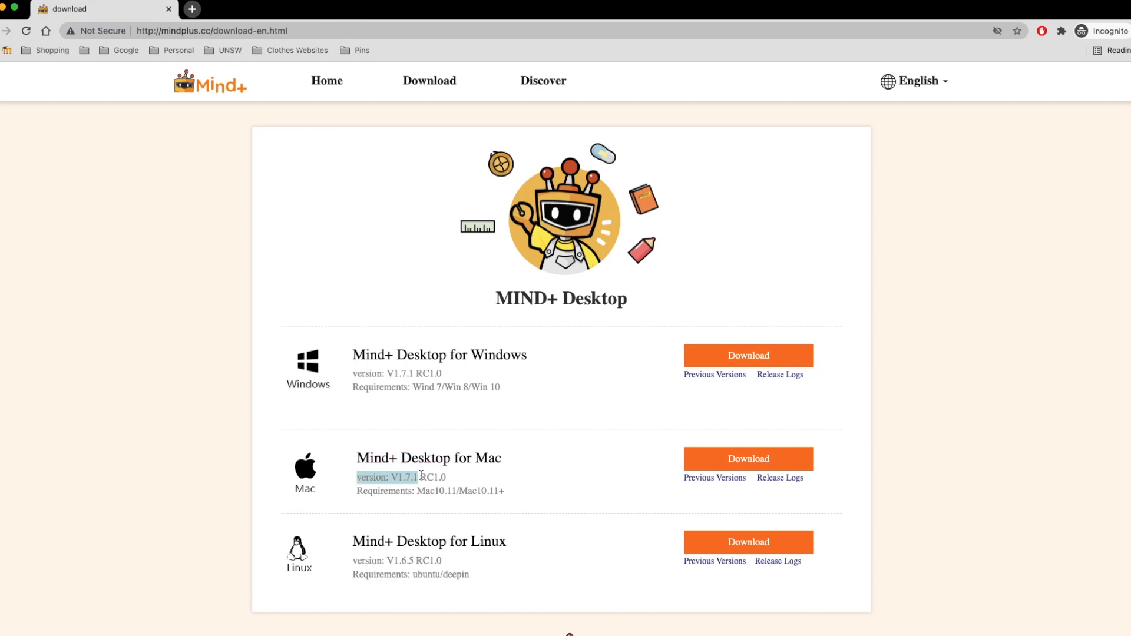
{"action": "left_click", "coordinate": [749, 459]}
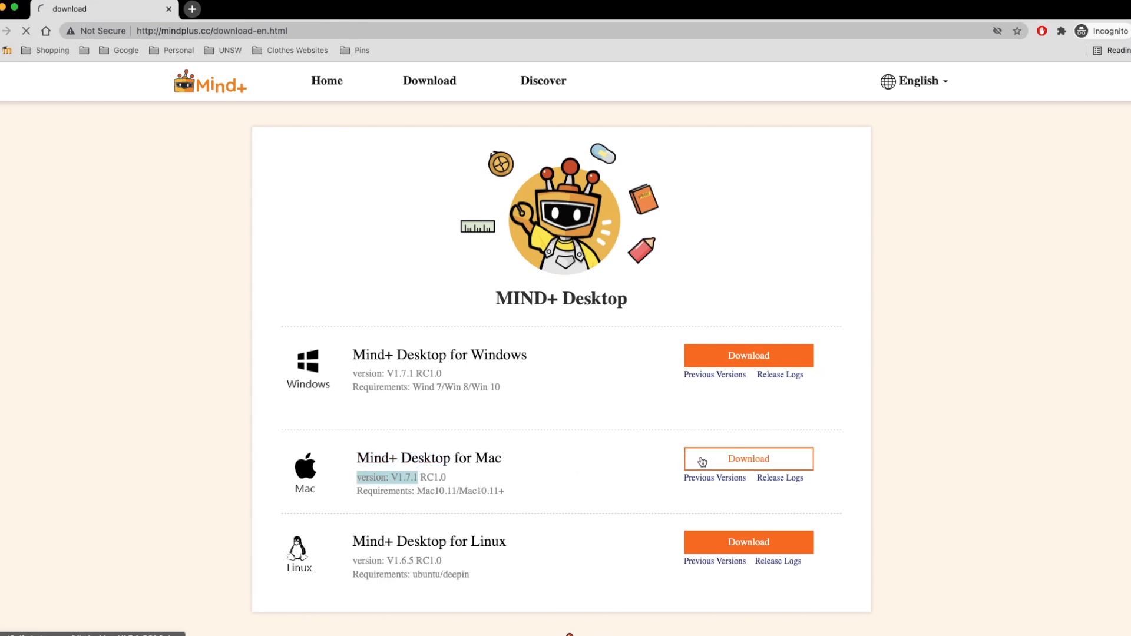
{"action": "left_click", "coordinate": [747, 459]}
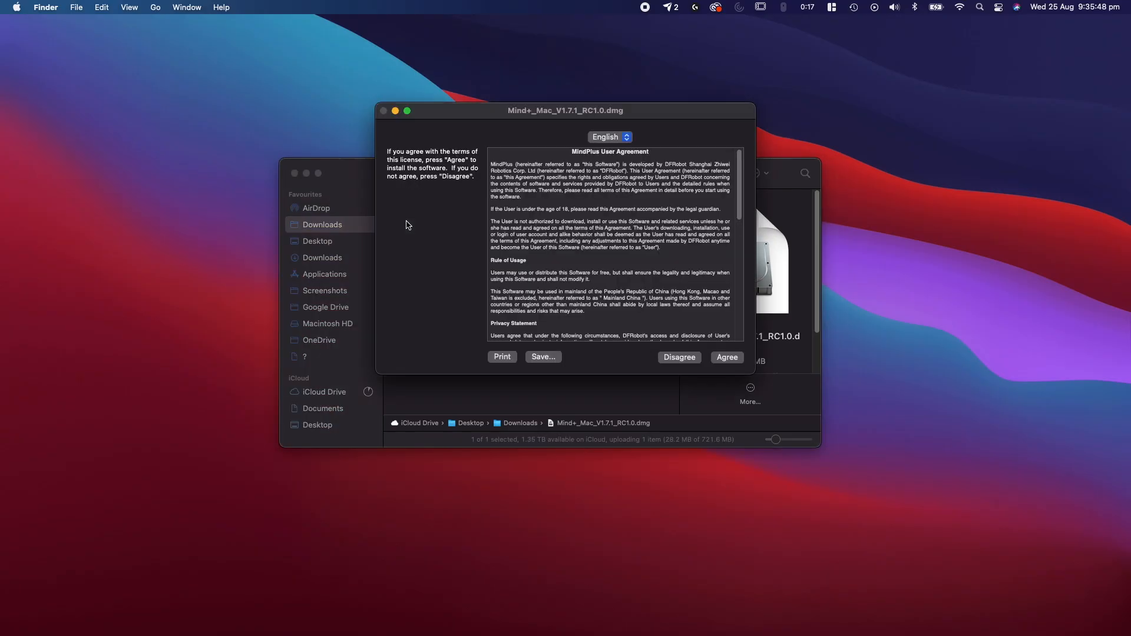
- Agree to the Mind+ licence and install Mind+ into Applications
{"action": "left_click", "coordinate": [726, 357]}
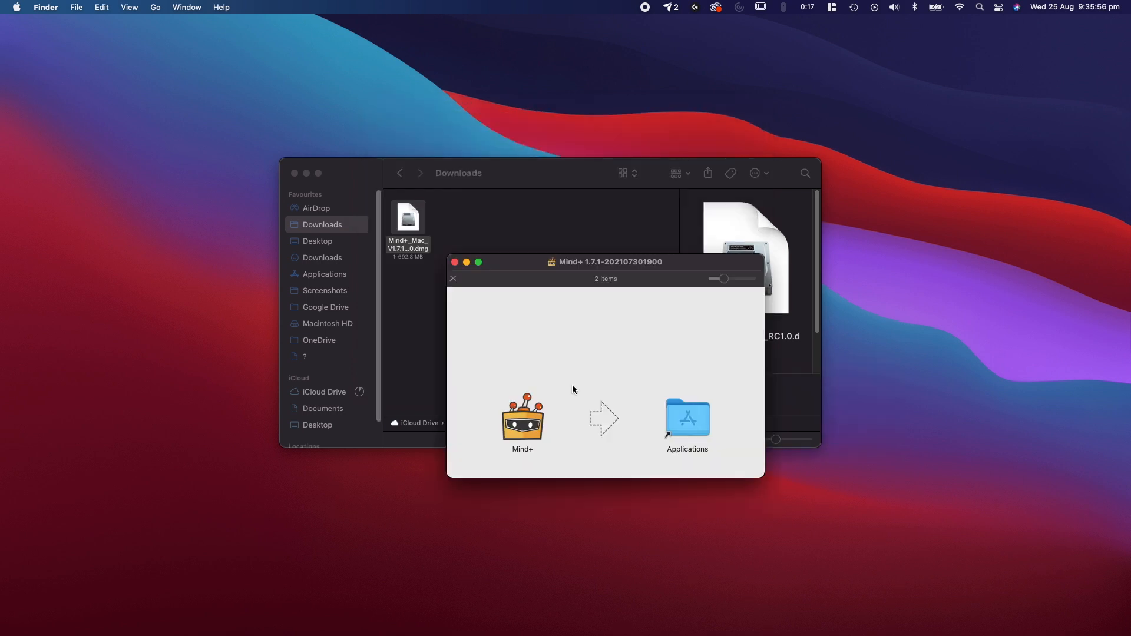
{"action": "left_click", "coordinate": [521, 417]}
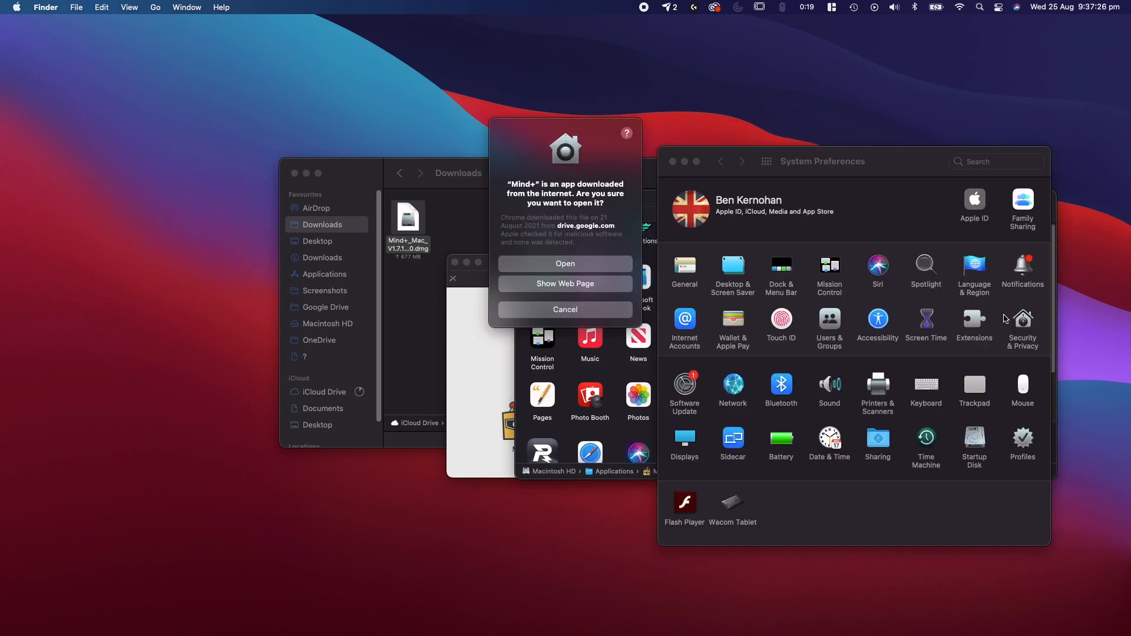
- Review Security & Privacy General settings allowing apps from the App Store and identified developers
{"action": "left_click", "coordinate": [996, 161]}
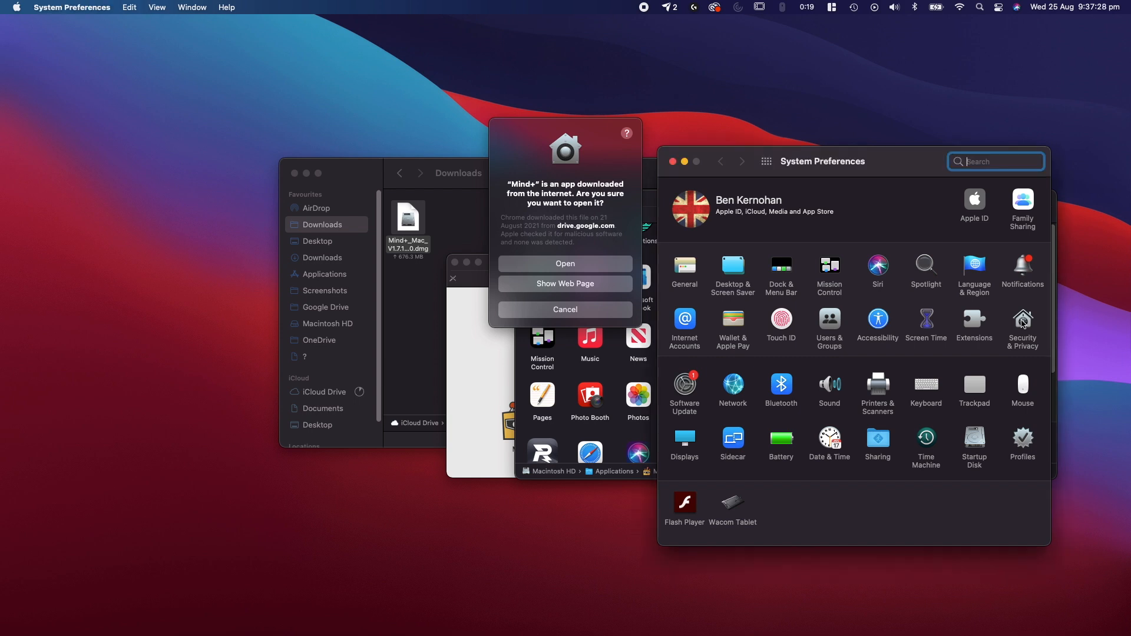
{"action": "left_click", "coordinate": [1022, 322]}
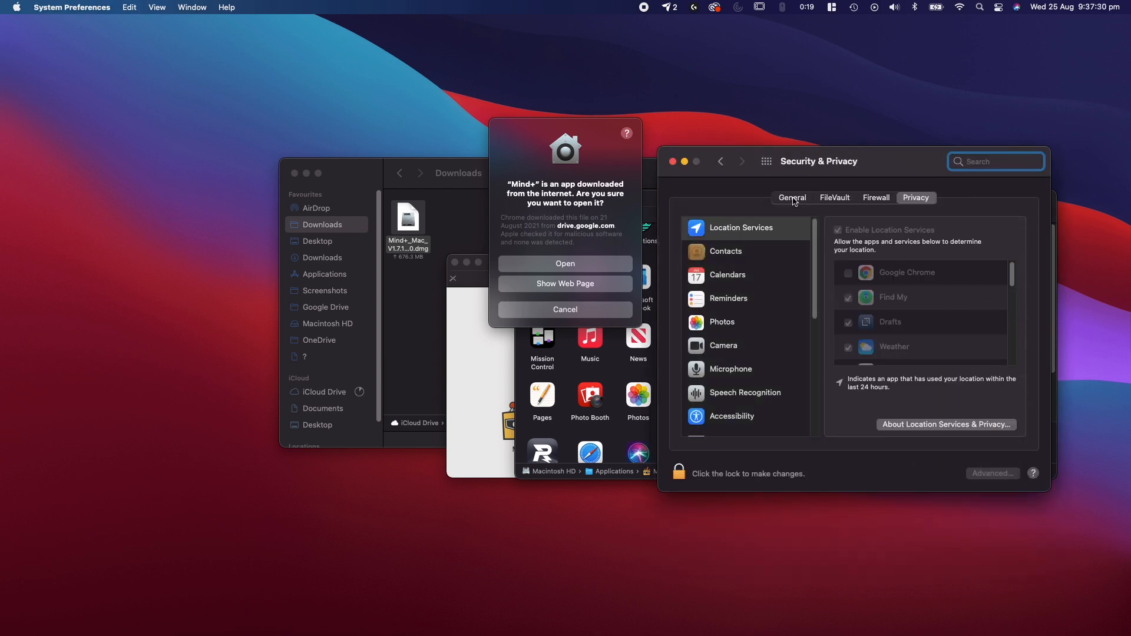
{"action": "left_click", "coordinate": [791, 198]}
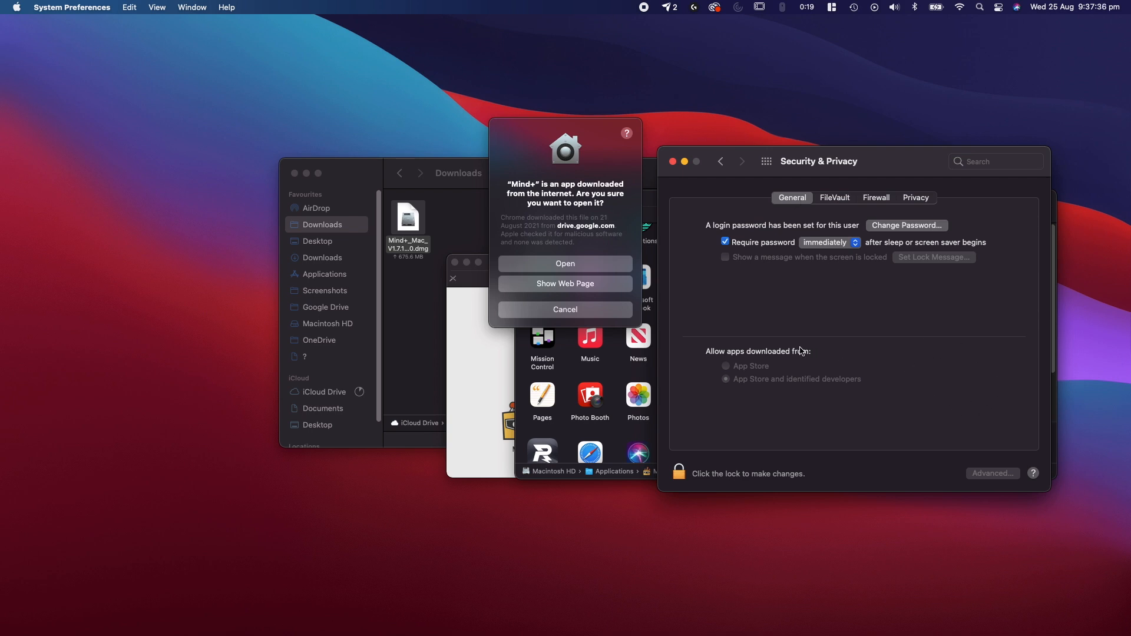
{"action": "left_click", "coordinate": [565, 310]}
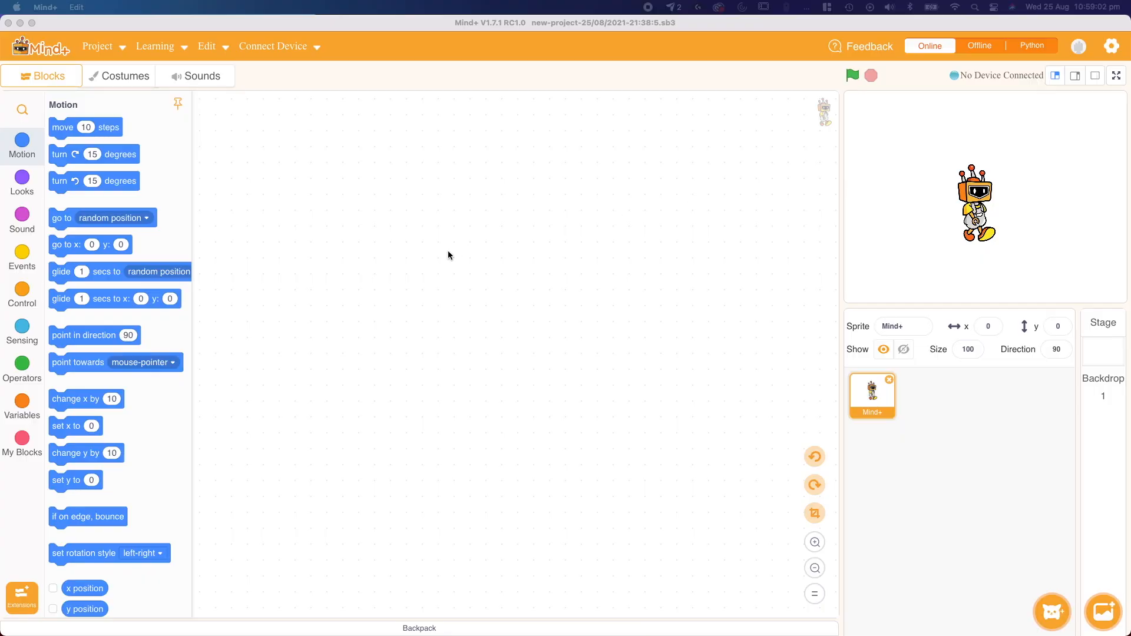
{"action": "mouse_move", "coordinate": [170, 326]}
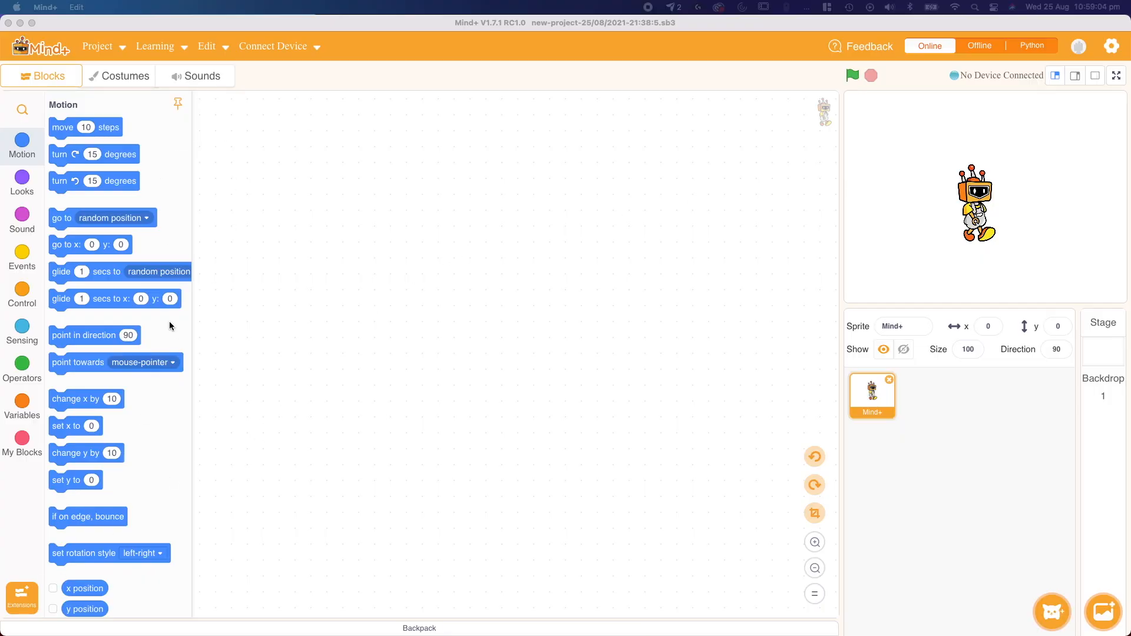
{"action": "mouse_move", "coordinate": [119, 475]}
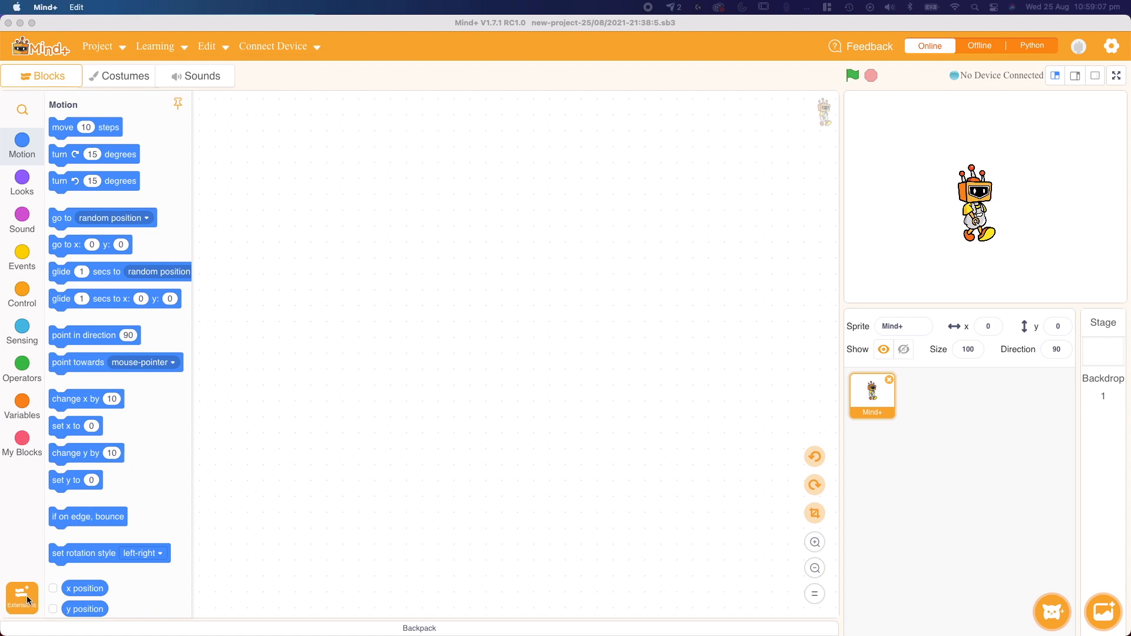
- Add the RoboMaster TT(single) extension from the Function extensions and return to the block editor
{"action": "left_click", "coordinate": [22, 597]}
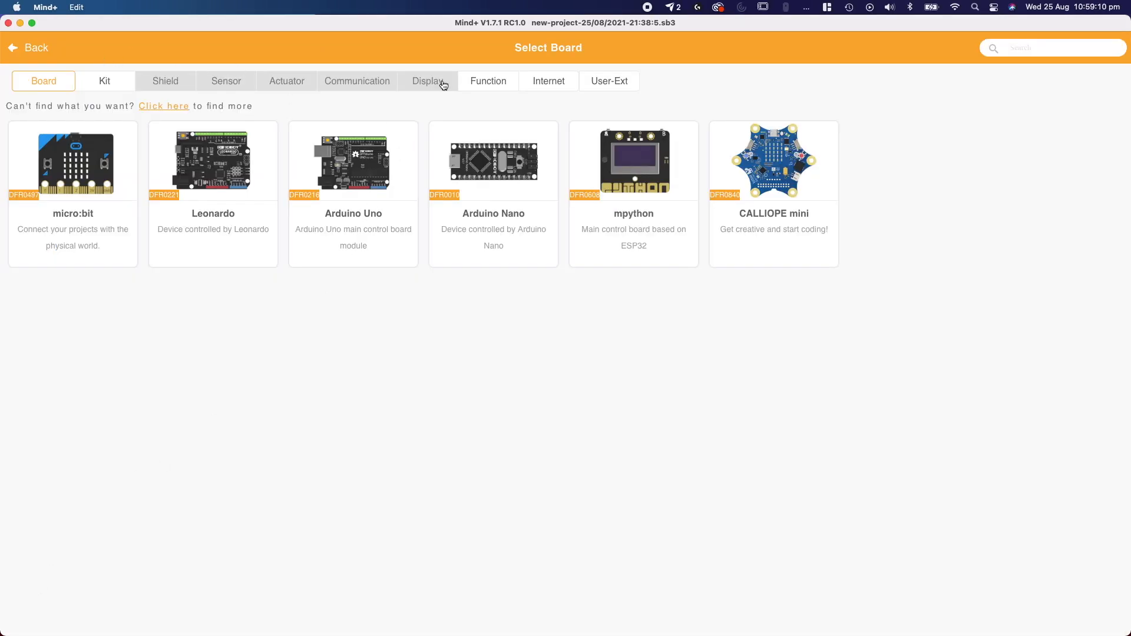
{"action": "mouse_move", "coordinate": [489, 81]}
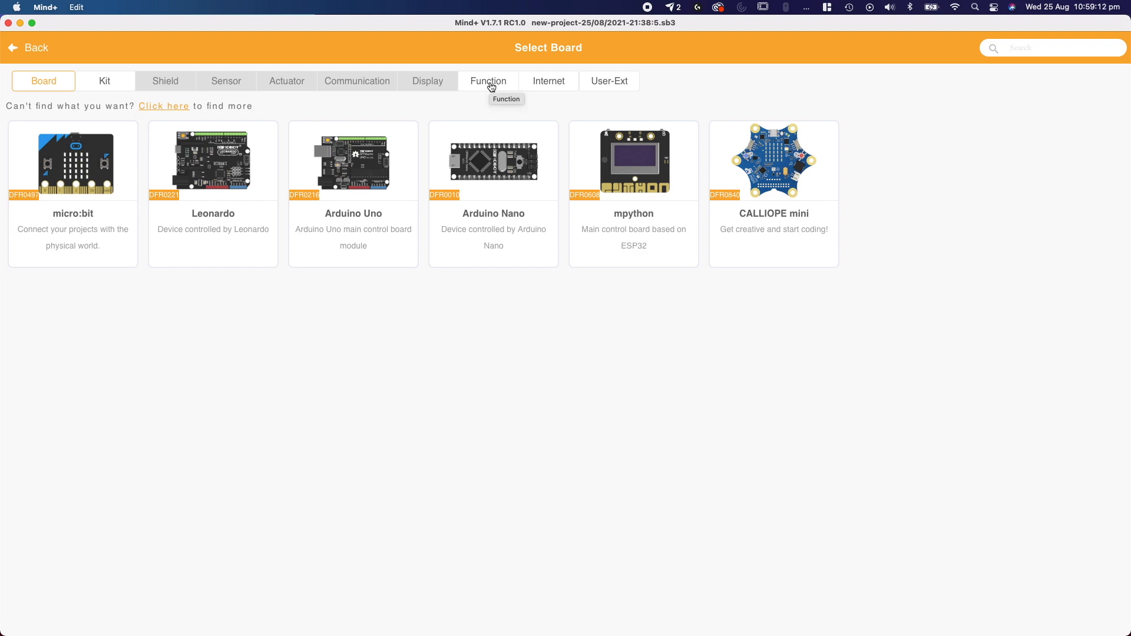
{"action": "left_click", "coordinate": [488, 80]}
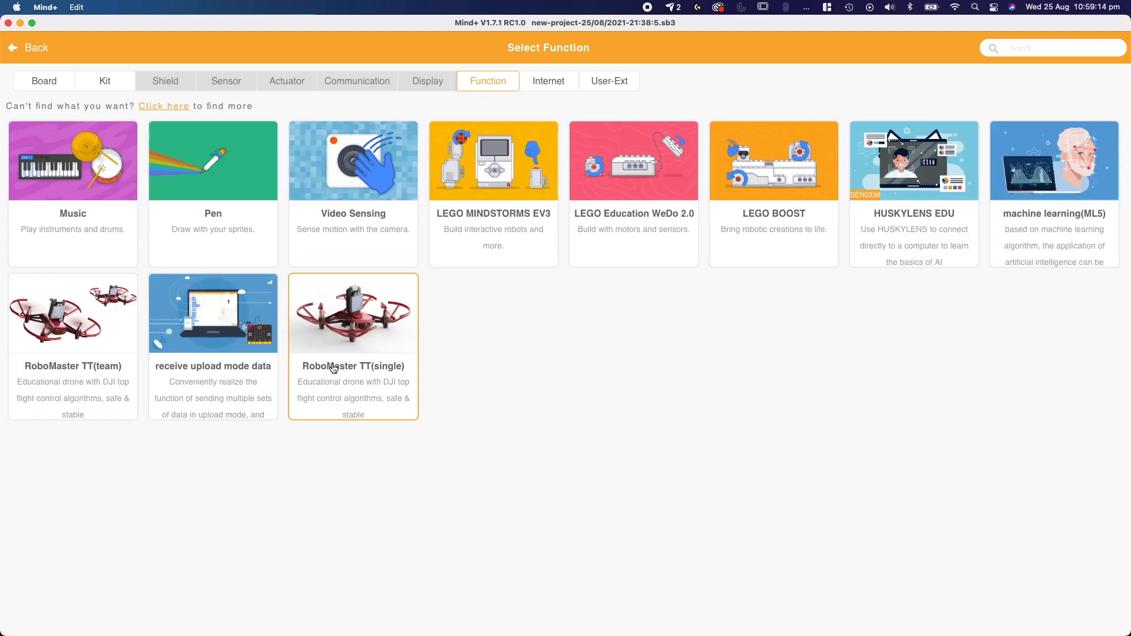
{"action": "mouse_move", "coordinate": [364, 380]}
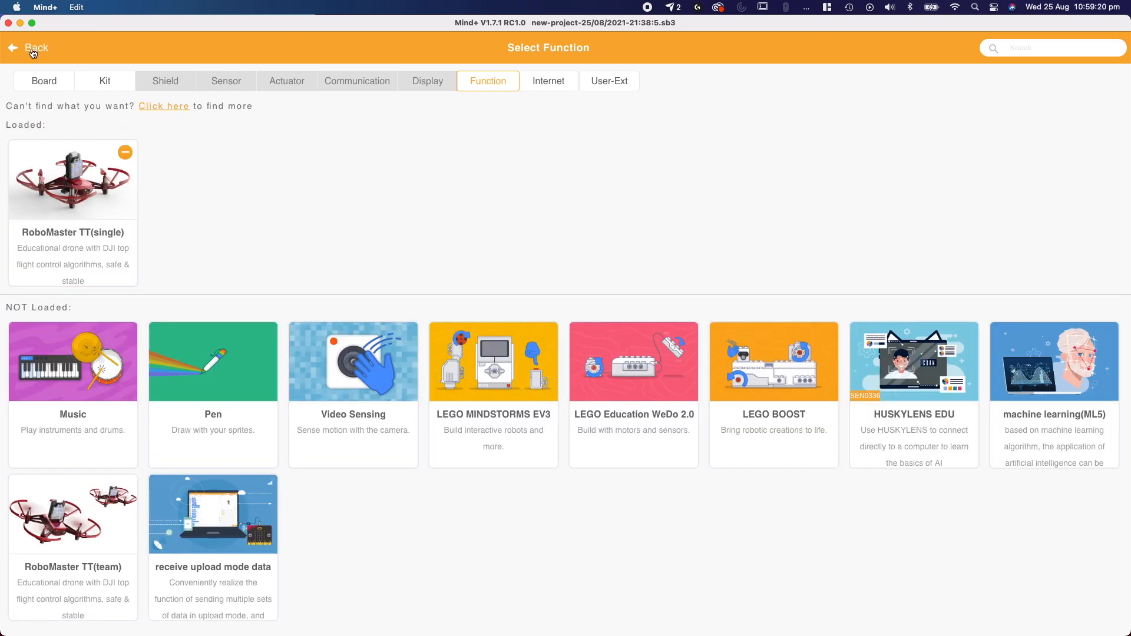
{"action": "left_click", "coordinate": [29, 47]}
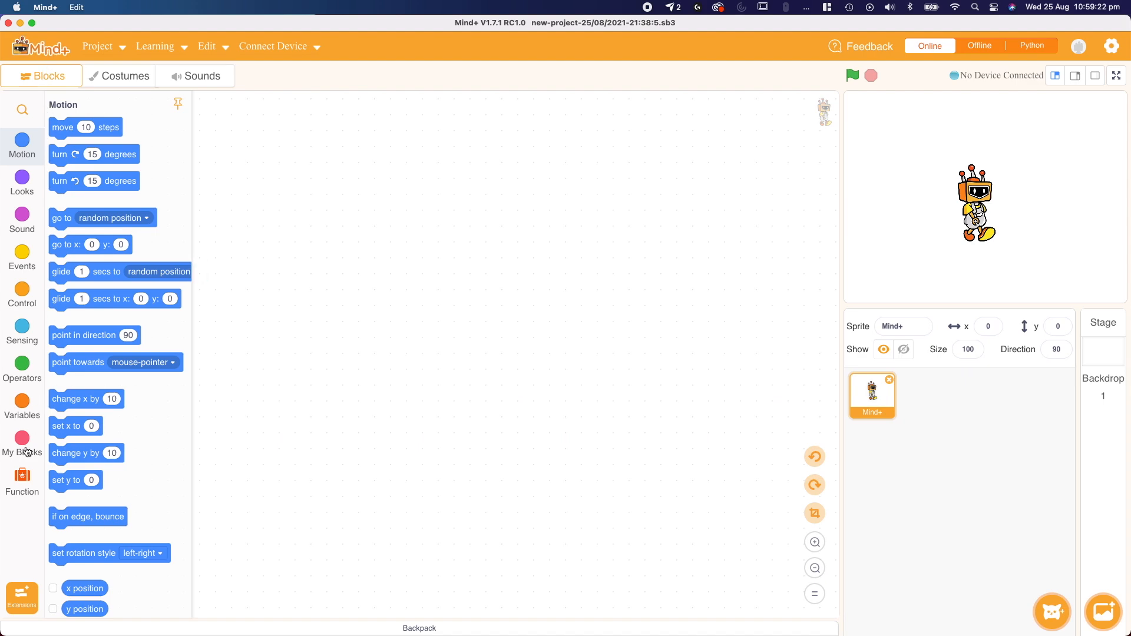
- Show the RoboMaster TT(single) take off, land and fly blocks in the Function category
{"action": "left_click", "coordinate": [22, 479]}
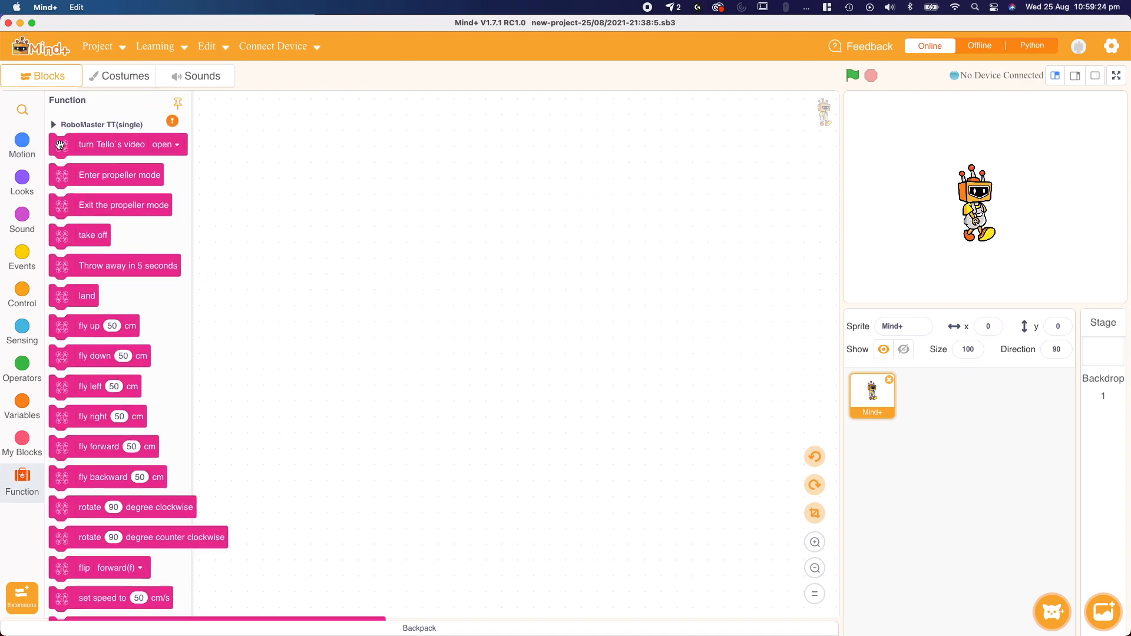
{"action": "mouse_move", "coordinate": [101, 386]}
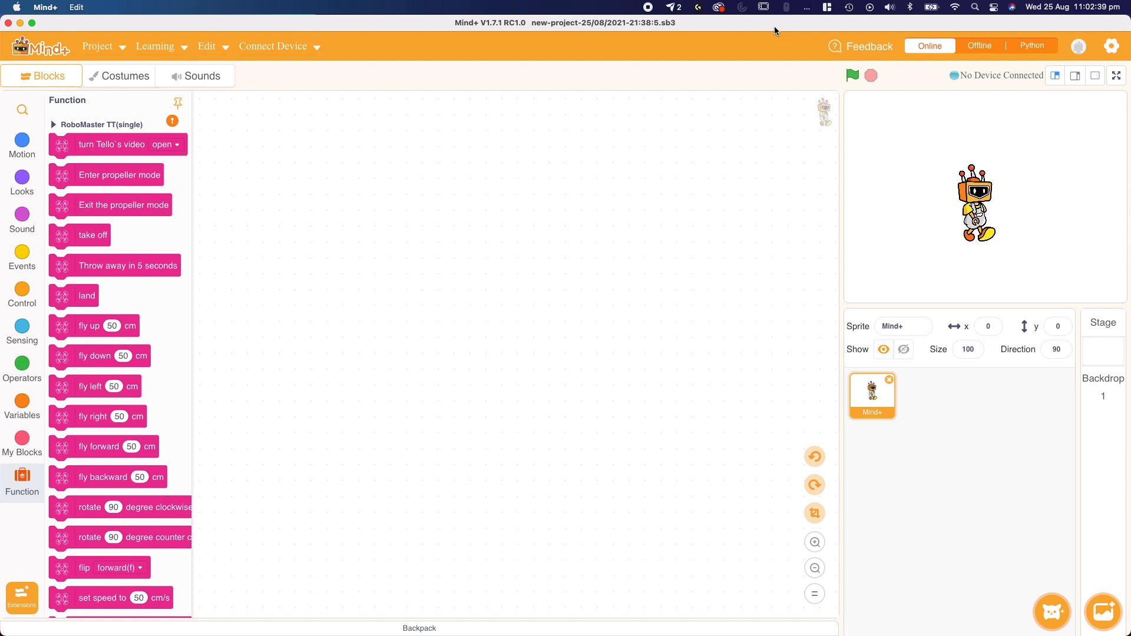
- Connect the Mac to the TELLO-9F2604 network from the menu bar Wi-Fi list
{"action": "left_click", "coordinate": [955, 7]}
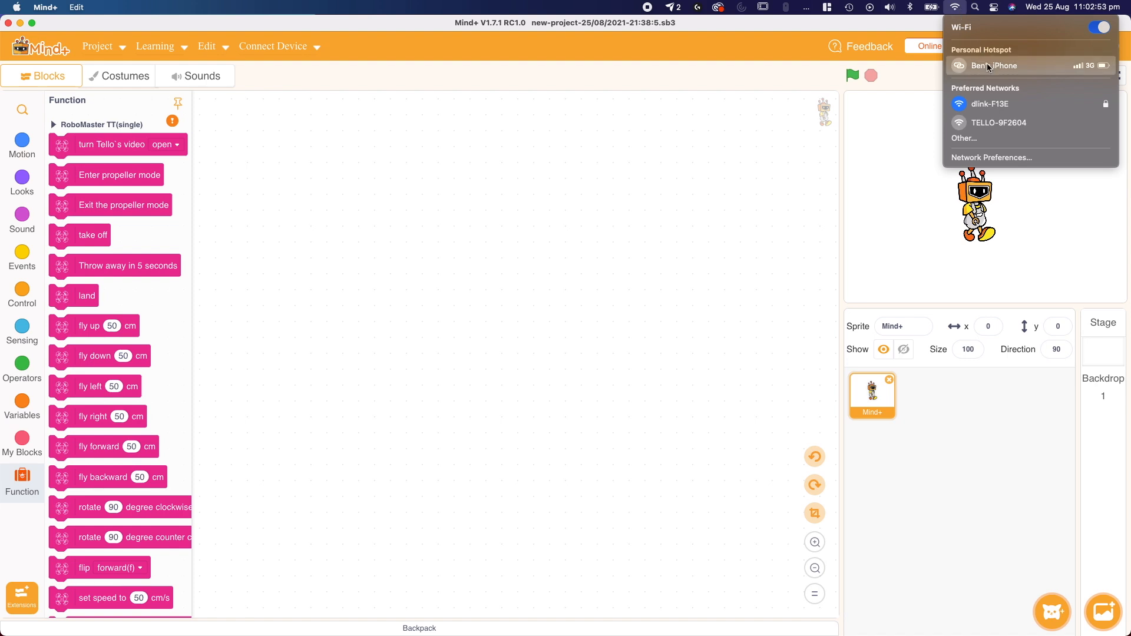
{"action": "mouse_move", "coordinate": [999, 122]}
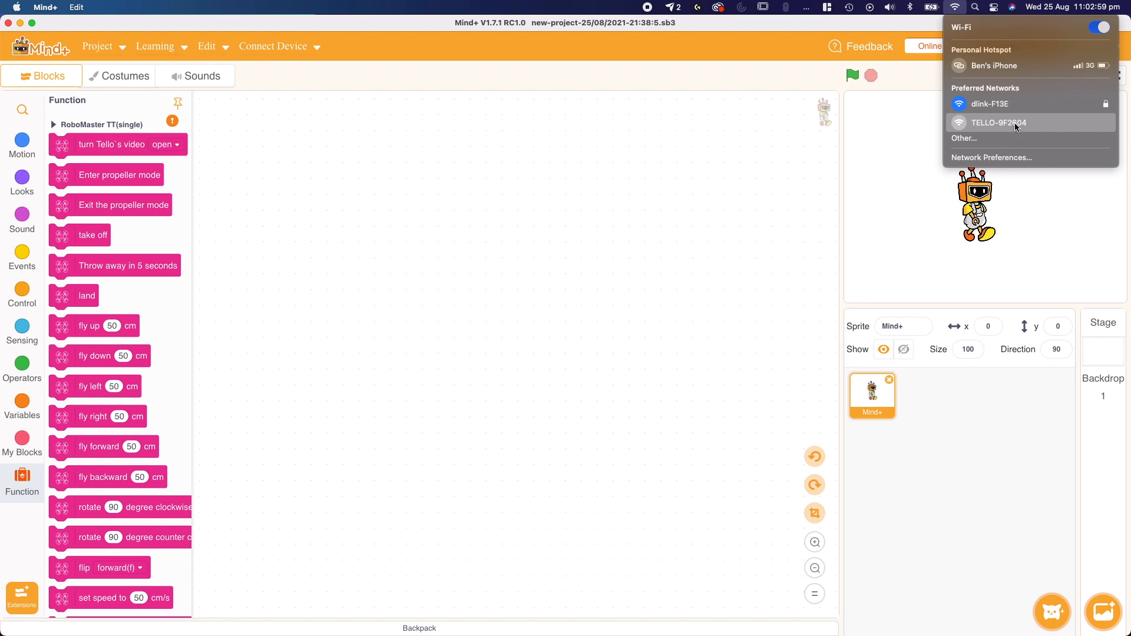
{"action": "mouse_move", "coordinate": [1096, 125]}
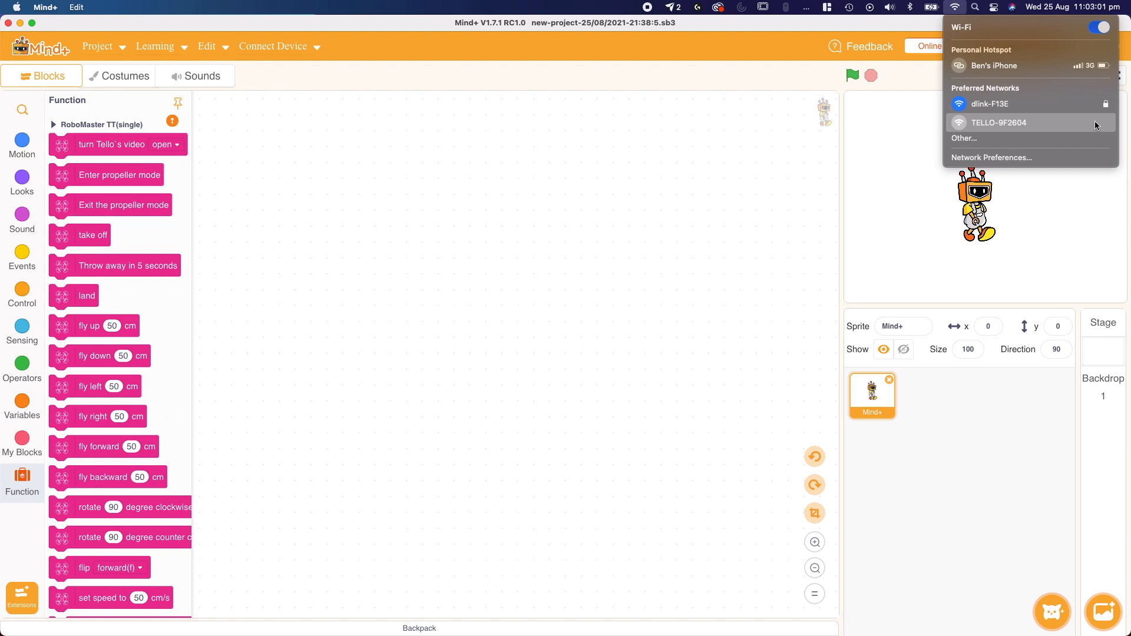
{"action": "mouse_move", "coordinate": [1106, 138]}
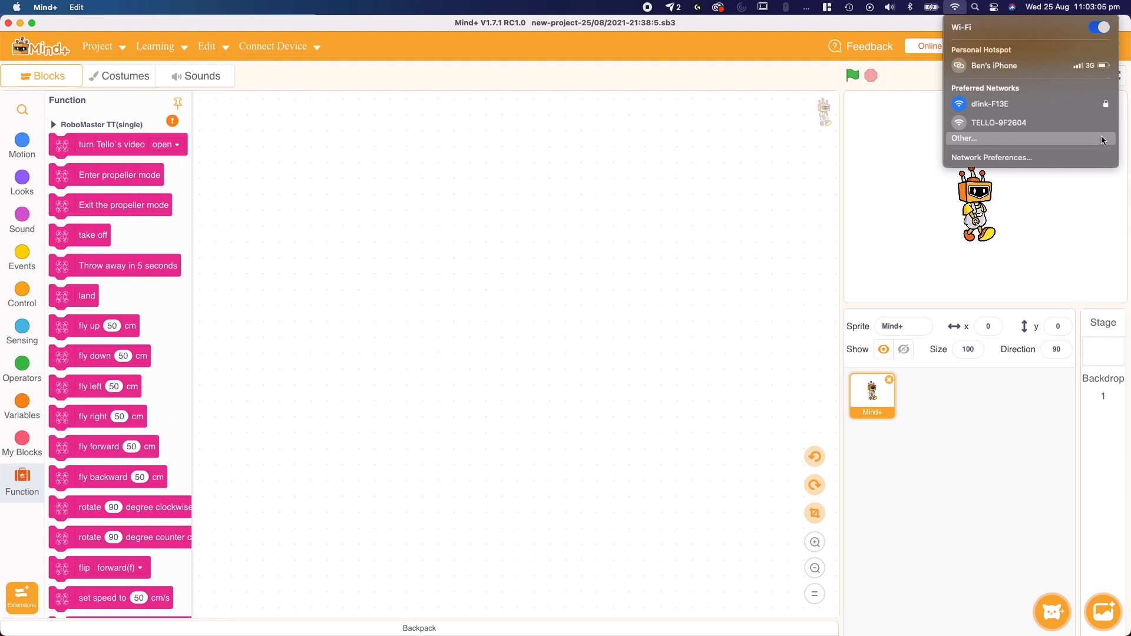
{"action": "mouse_move", "coordinate": [1068, 123]}
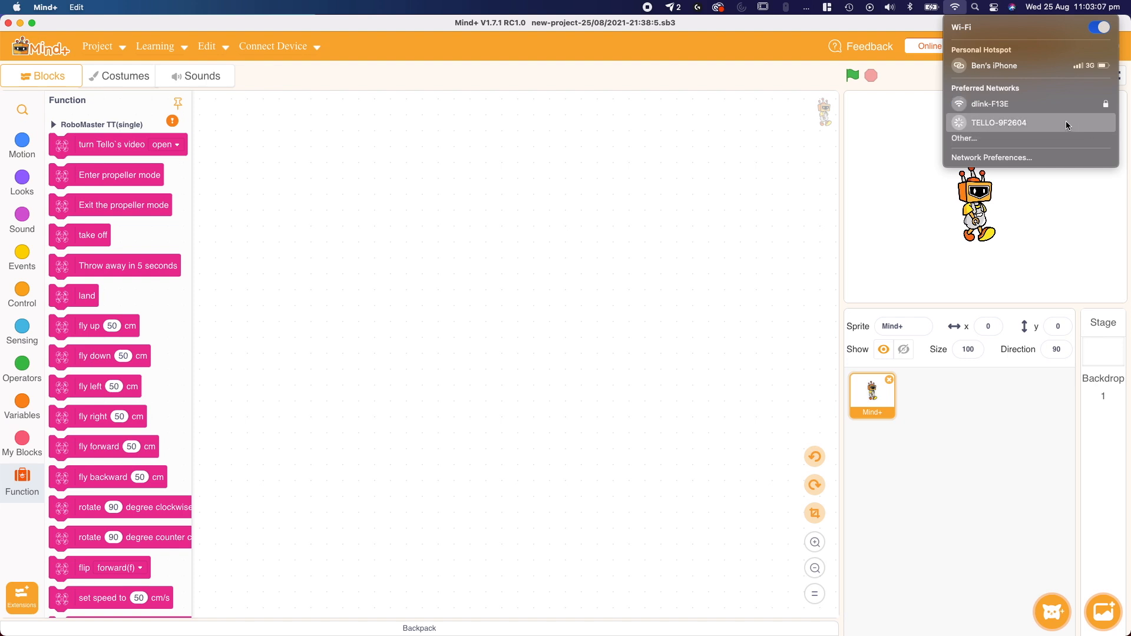
{"action": "left_click", "coordinate": [997, 122]}
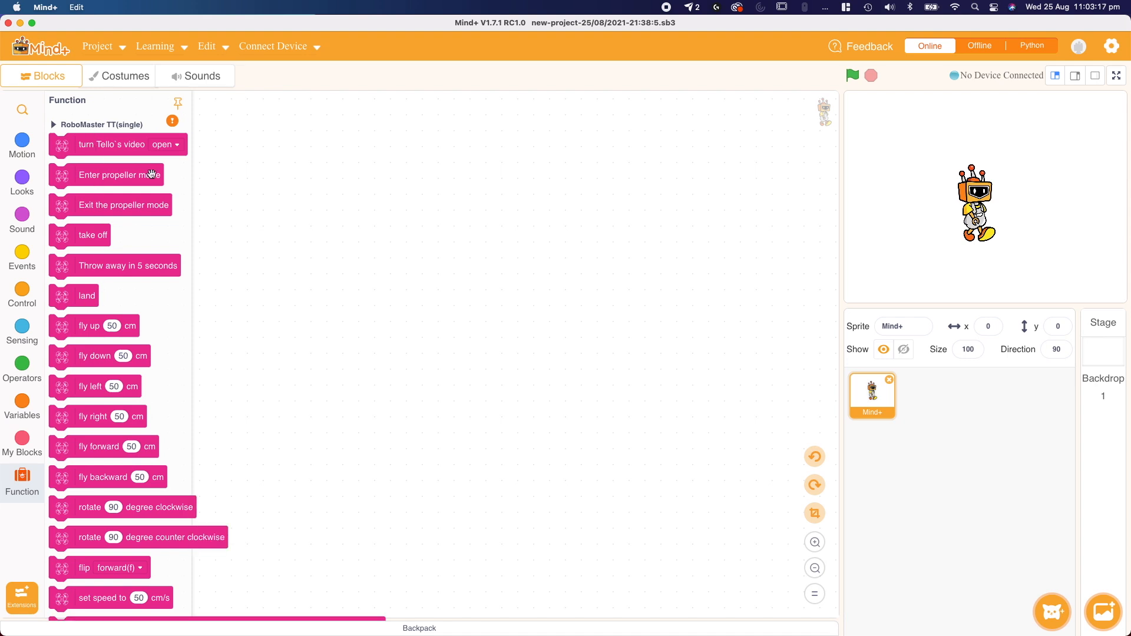
- Connect to TELLO-9F2604 and stack turn Tello's video open above Exit the propeller mode
{"action": "left_click", "coordinate": [172, 121]}
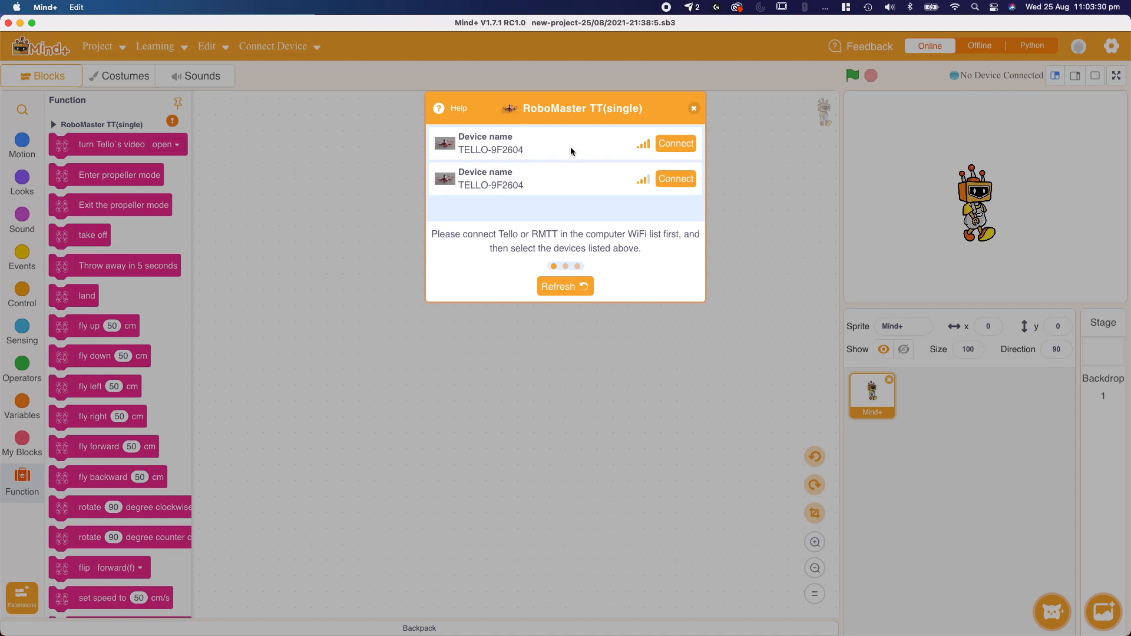
{"action": "mouse_move", "coordinate": [636, 155]}
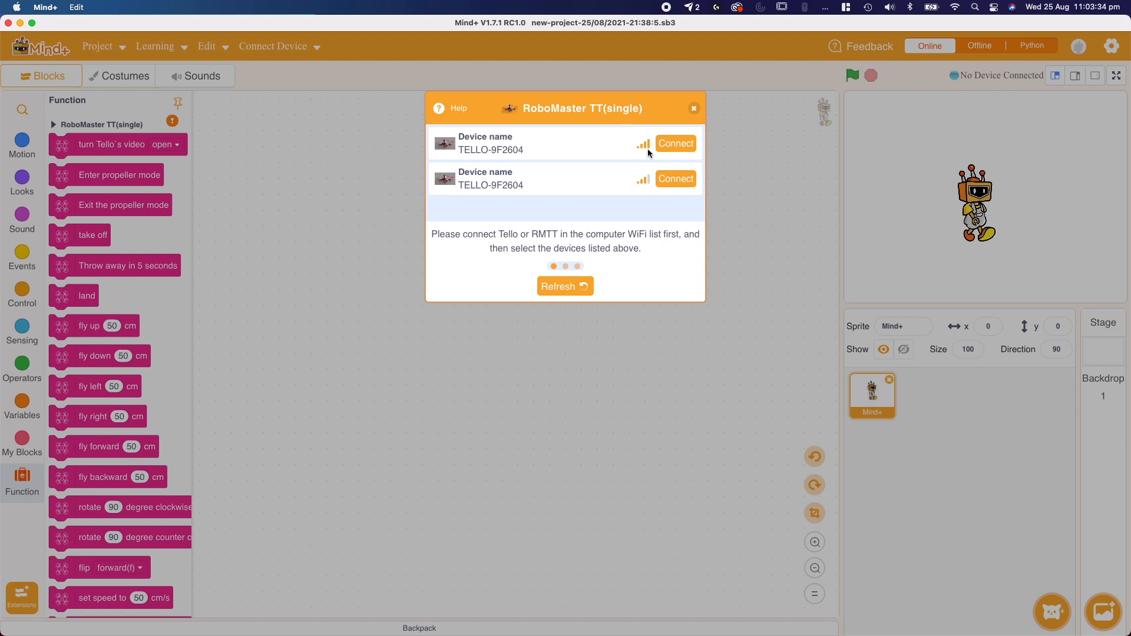
{"action": "left_click", "coordinate": [674, 142]}
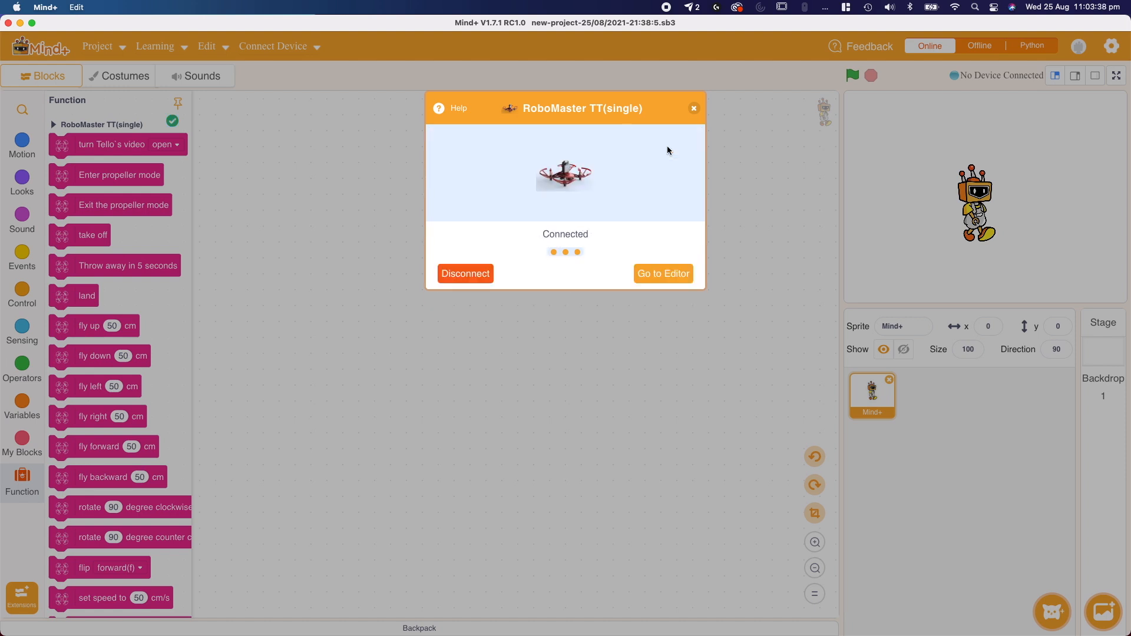
{"action": "mouse_move", "coordinate": [464, 130]}
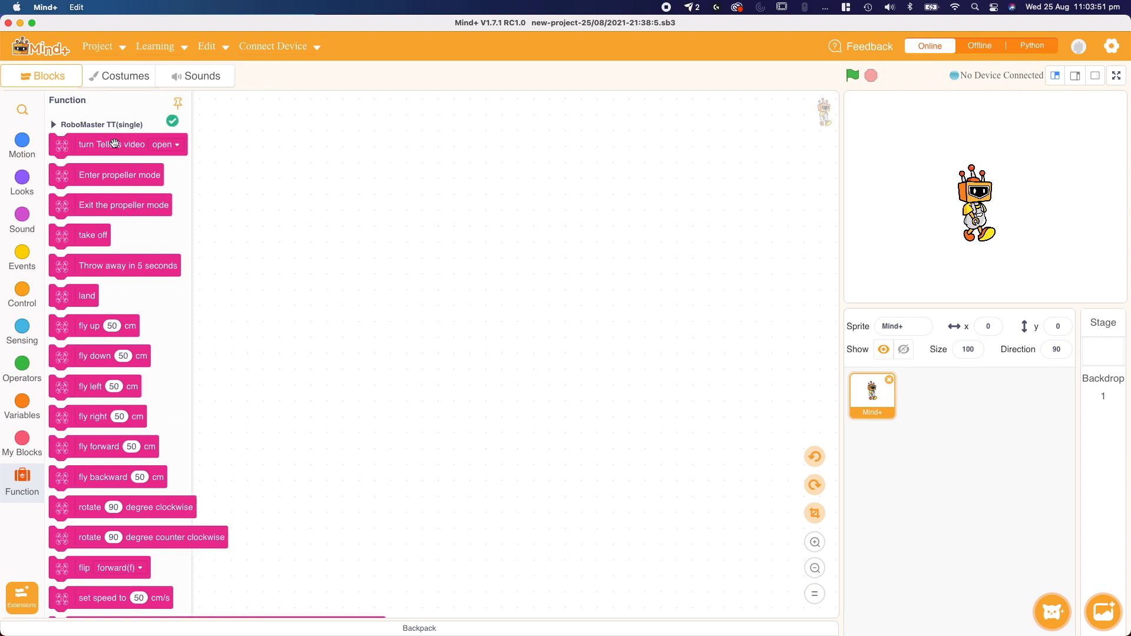
{"action": "left_click_drag", "start_coordinate": [115, 144], "coordinate": [473, 208]}
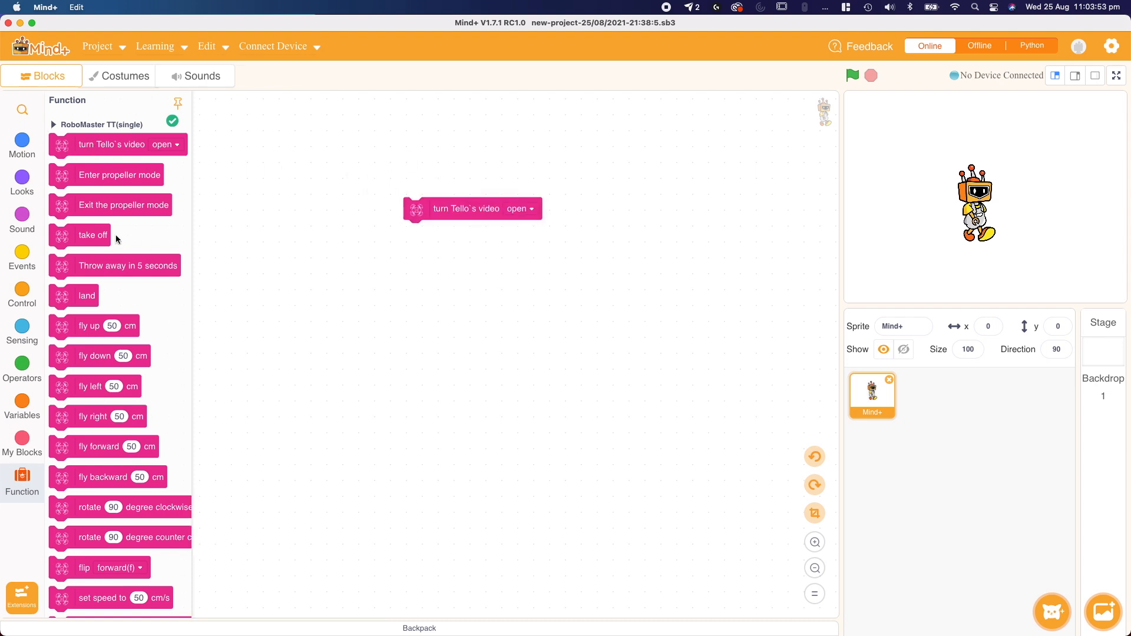
{"action": "left_click_drag", "start_coordinate": [116, 205], "coordinate": [476, 231]}
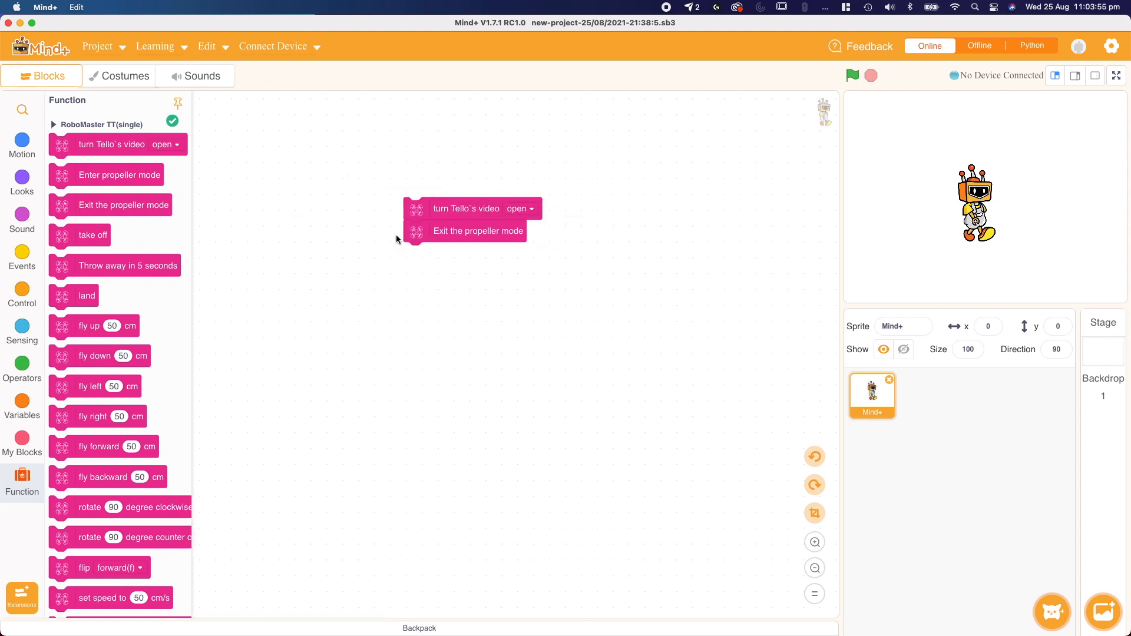